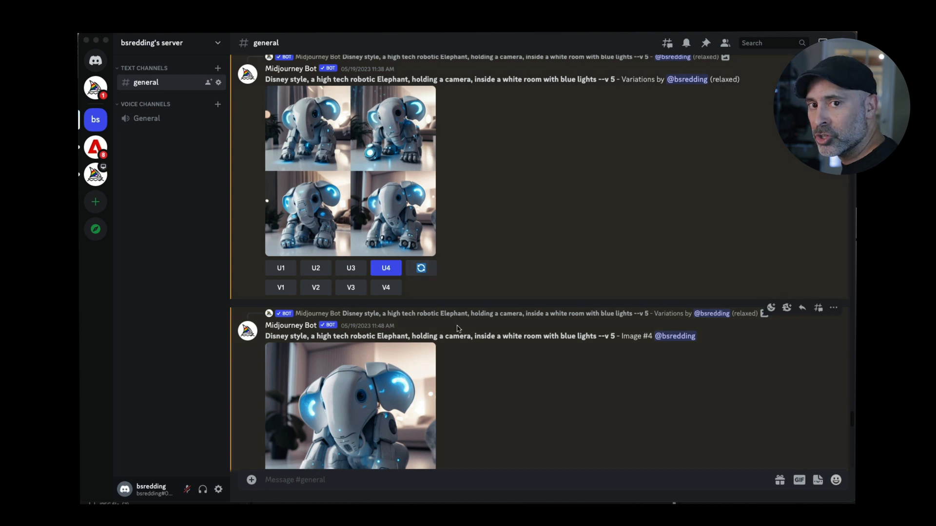
Step: Start entering the Midjourney /settings command in the #general message box
{"action": "scroll", "scroll_direction": "down", "scroll_amount": 3}
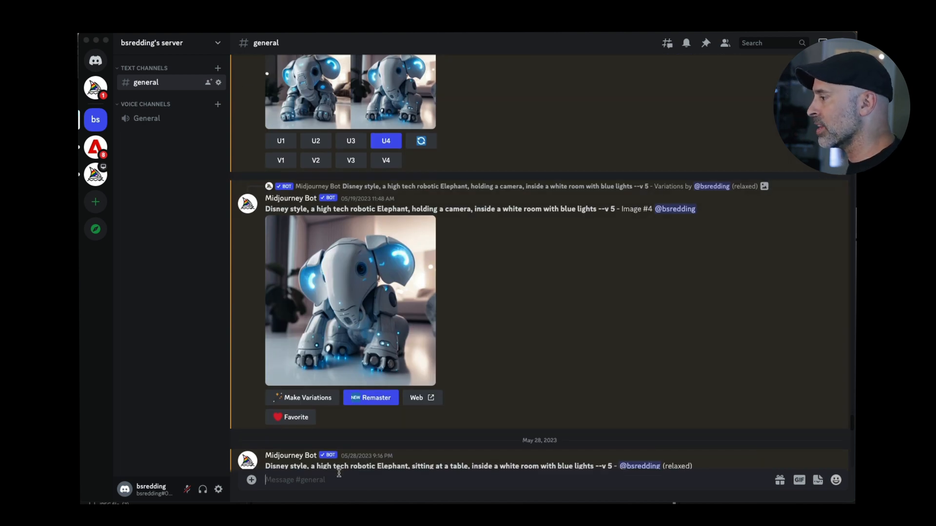
{"action": "type", "text": "/settings"}
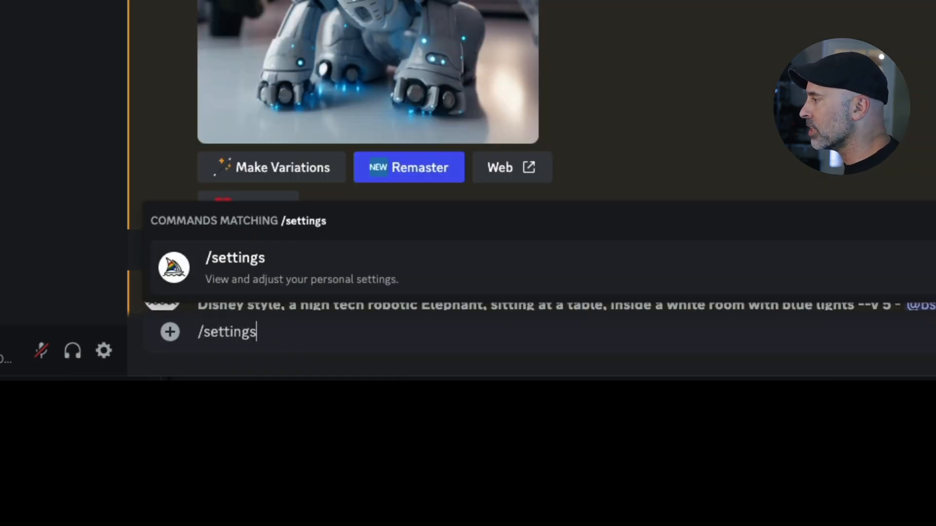
Step: Run /settings and switch Remix mode on in the bot's reply
{"action": "key", "text": "Enter"}
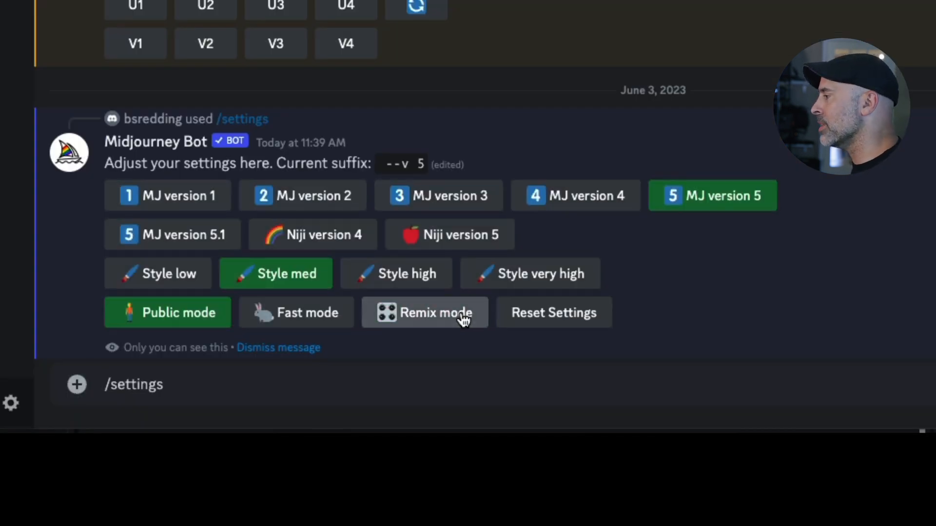
{"action": "left_click", "coordinate": [424, 312]}
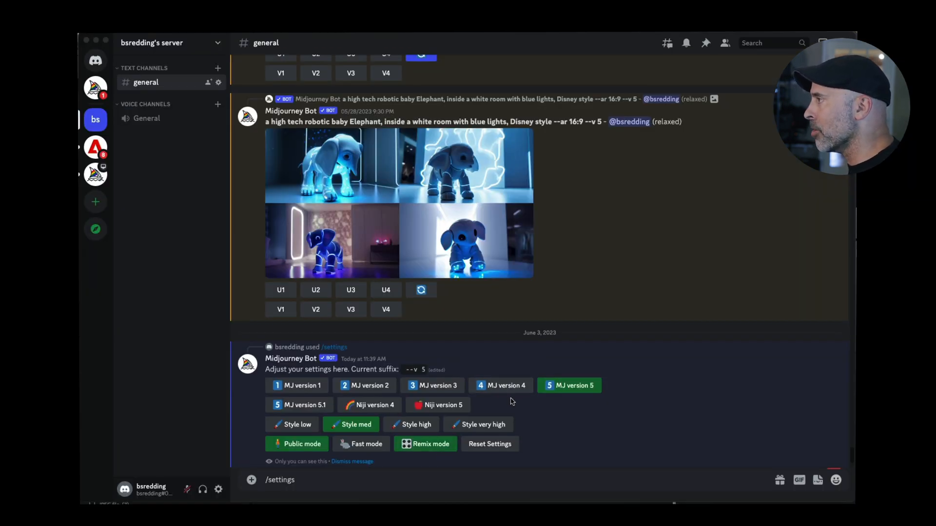
{"action": "scroll", "scroll_direction": "down", "scroll_amount": 3}
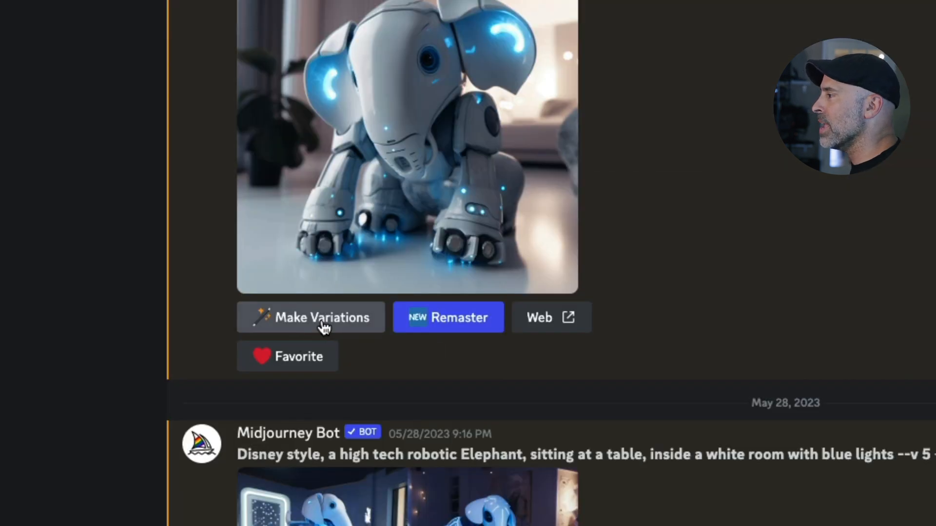
Step: Remix the elephant image with --ar 16:9 added to the prompt and submit it
{"action": "left_click", "coordinate": [310, 317]}
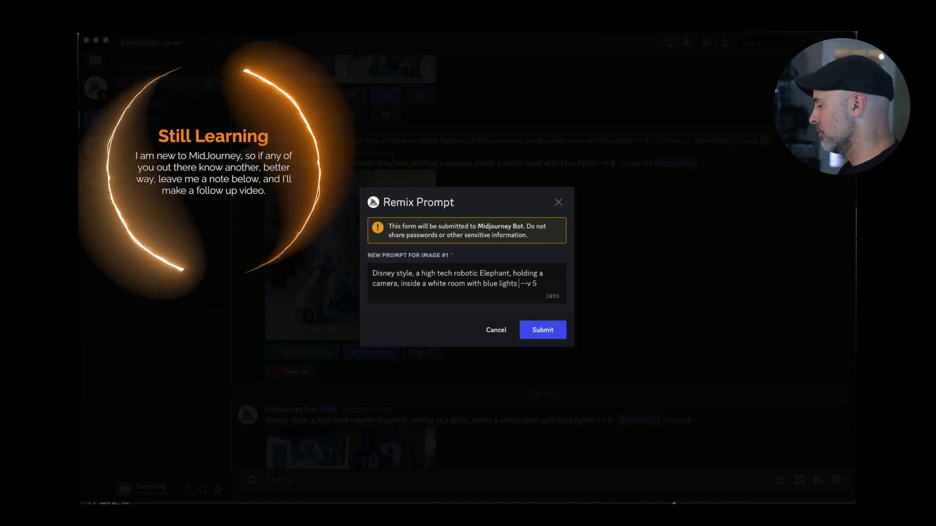
{"action": "type", "text": "--ar --"}
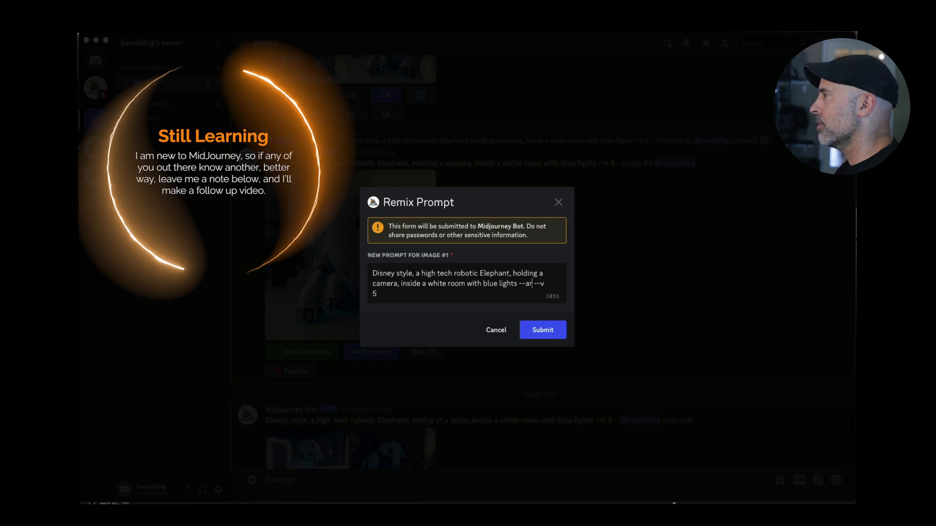
{"action": "type", "text": "16"}
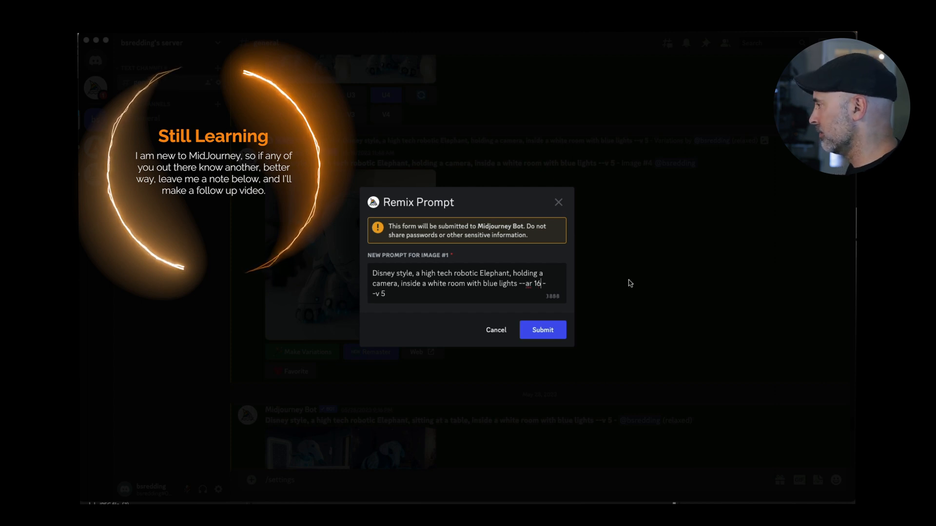
{"action": "type", "text": ":9"}
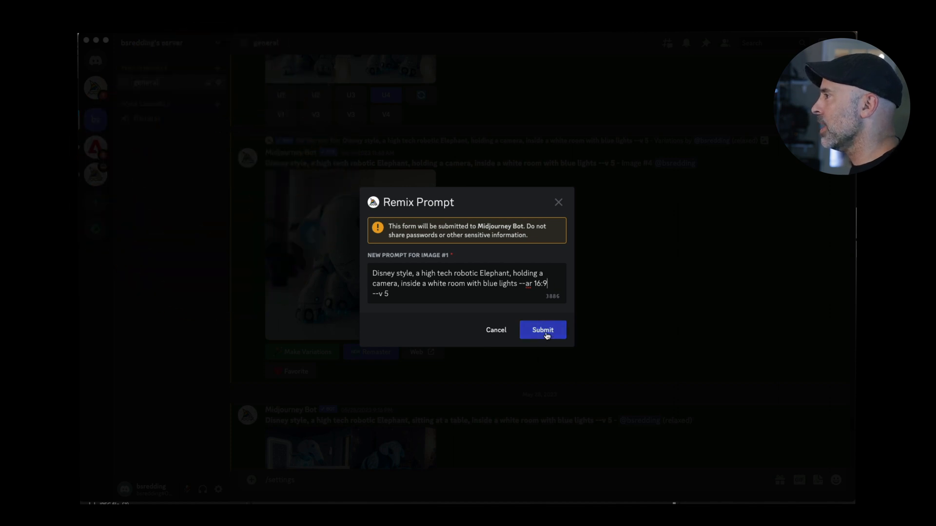
{"action": "left_click", "coordinate": [541, 330]}
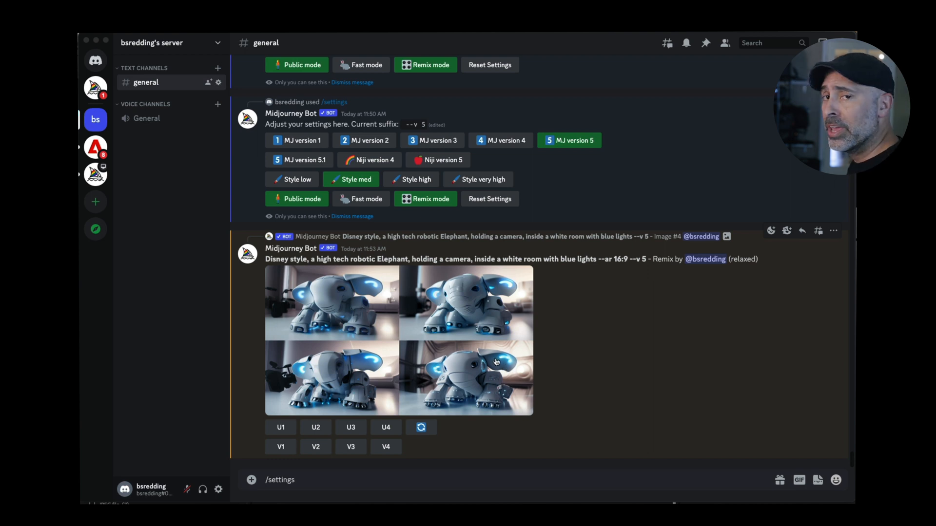
{"action": "mouse_move", "coordinate": [387, 363]}
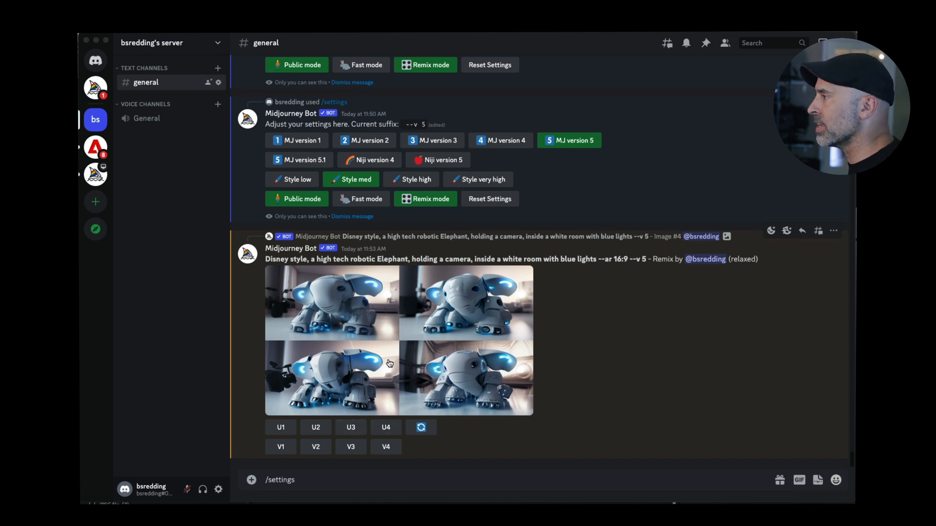
Step: Enlarge the grid of four wide elephant variations for inspection
{"action": "left_click", "coordinate": [388, 363]}
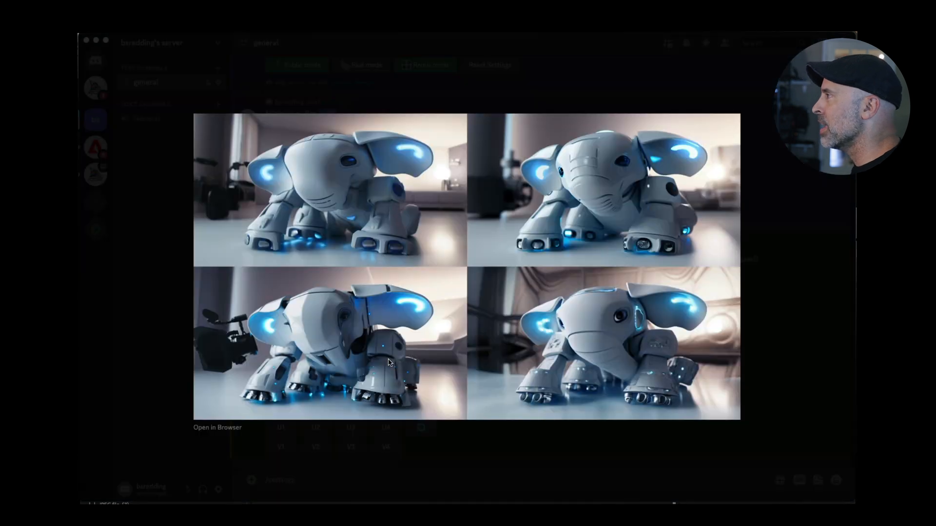
{"action": "mouse_move", "coordinate": [635, 316]}
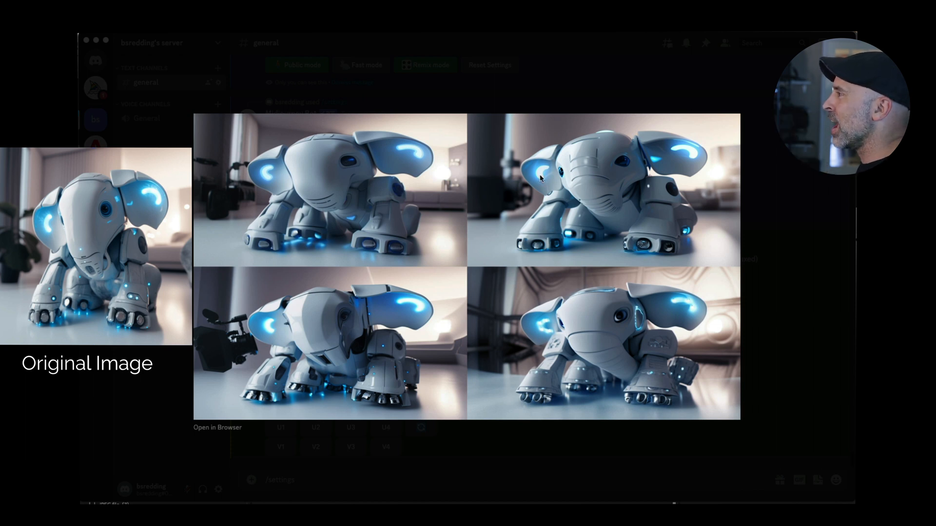
{"action": "mouse_move", "coordinate": [363, 334]}
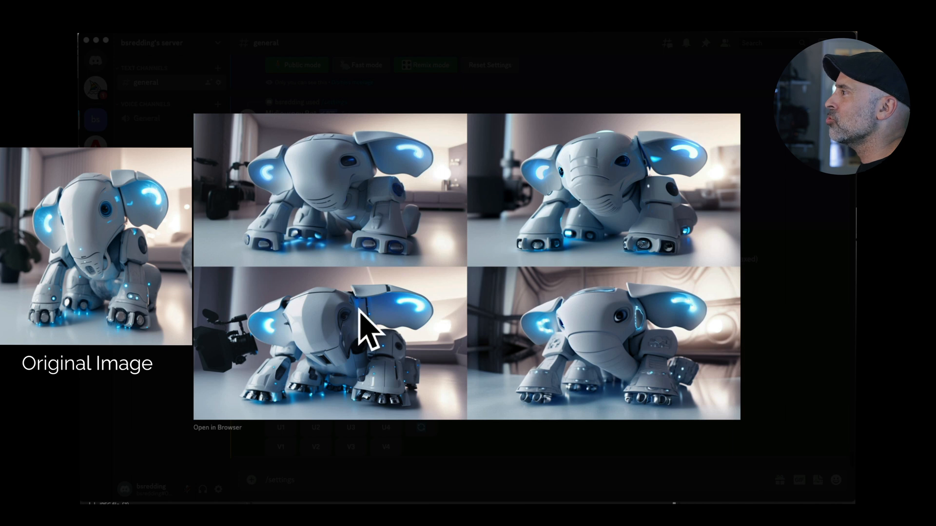
{"action": "mouse_move", "coordinate": [616, 357]}
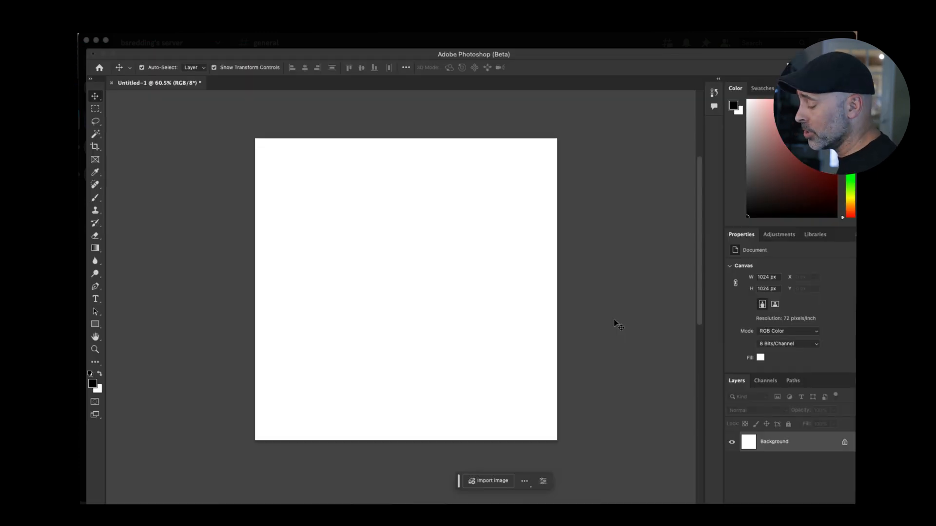
{"action": "mouse_move", "coordinate": [342, 284]}
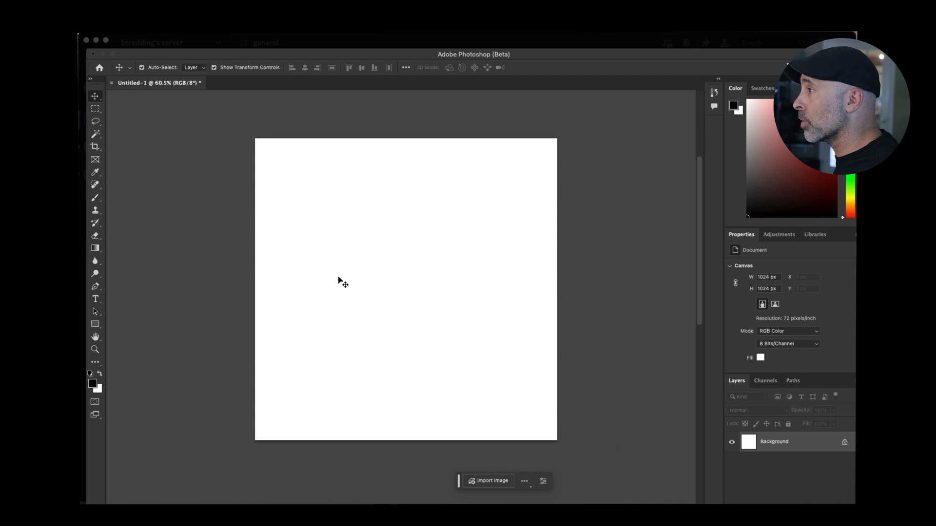
Step: Place the square elephant image onto the blank 1024×1024 canvas as Layer 1
{"action": "left_click", "coordinate": [490, 481]}
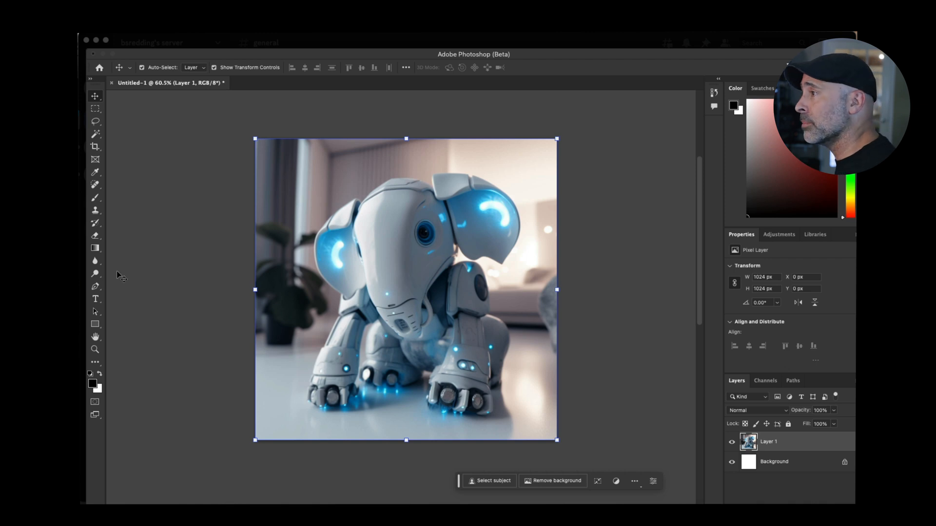
Step: Crop the canvas to a 16:9 ratio with the Crop tool's preset list
{"action": "left_click", "coordinate": [95, 147]}
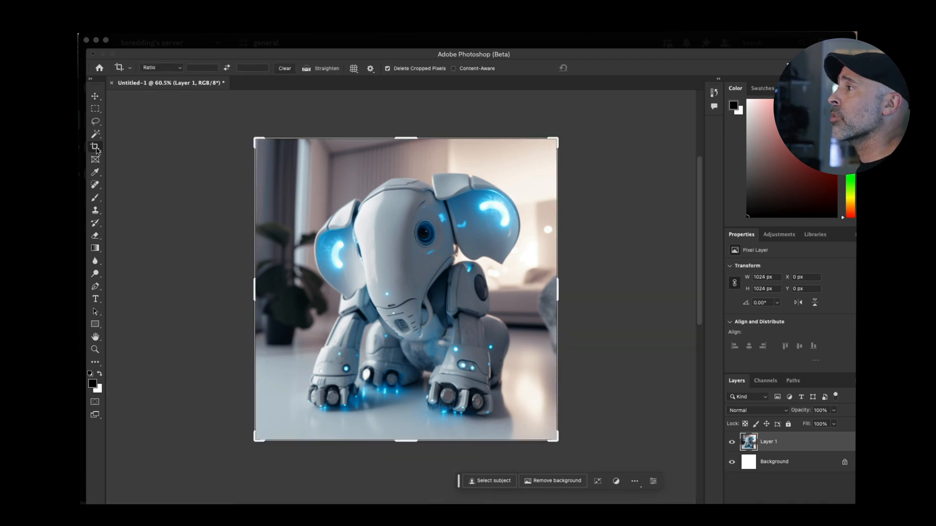
{"action": "left_click", "coordinate": [161, 67]}
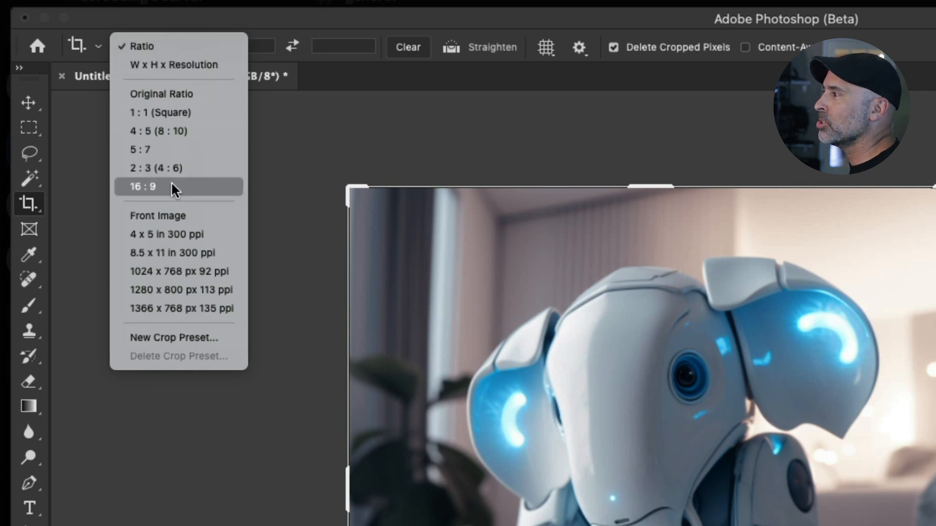
{"action": "left_click", "coordinate": [142, 186]}
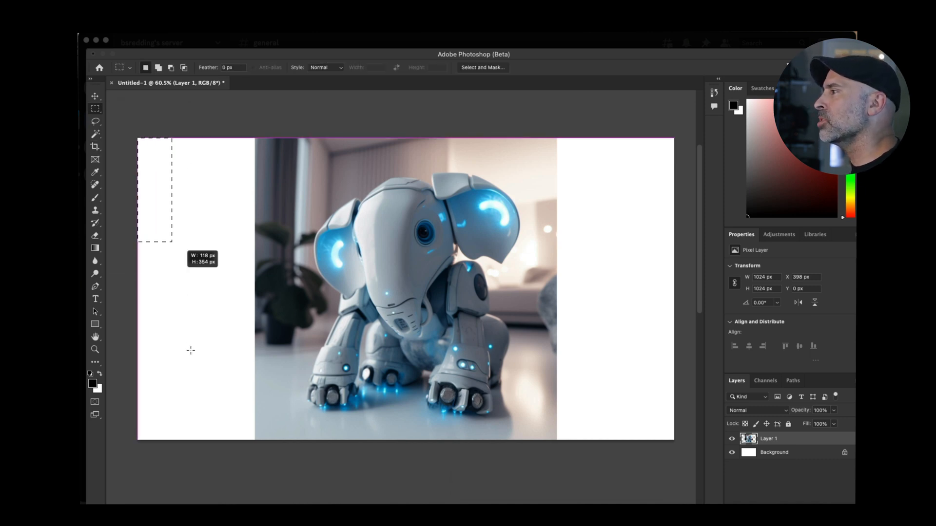
Step: Generatively fill the left white strip and settle on the third window variation
{"action": "left_click_drag", "start_coordinate": [172, 242], "coordinate": [258, 436]}
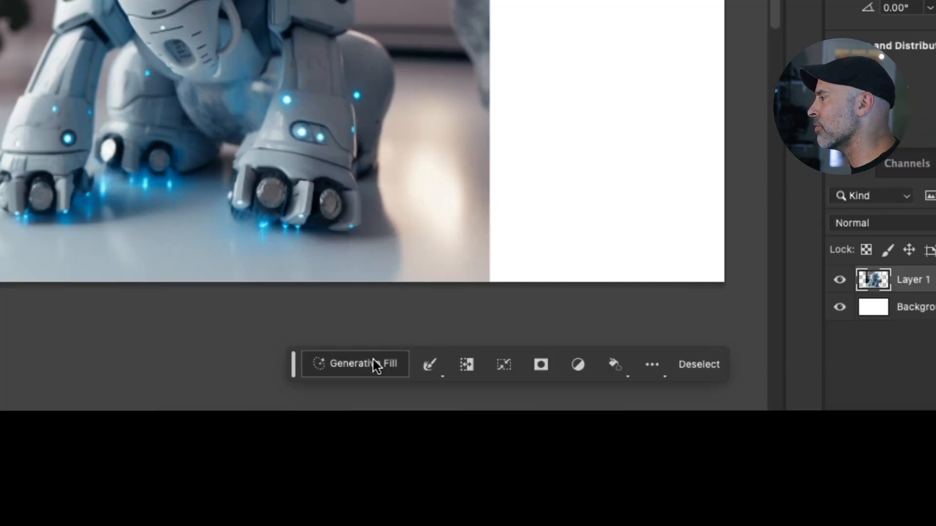
{"action": "left_click", "coordinate": [363, 364]}
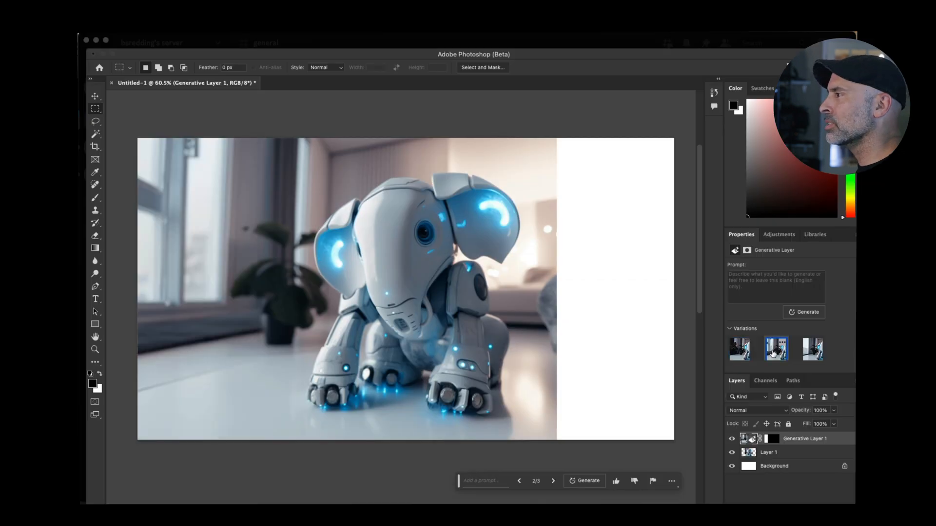
{"action": "left_click", "coordinate": [813, 349]}
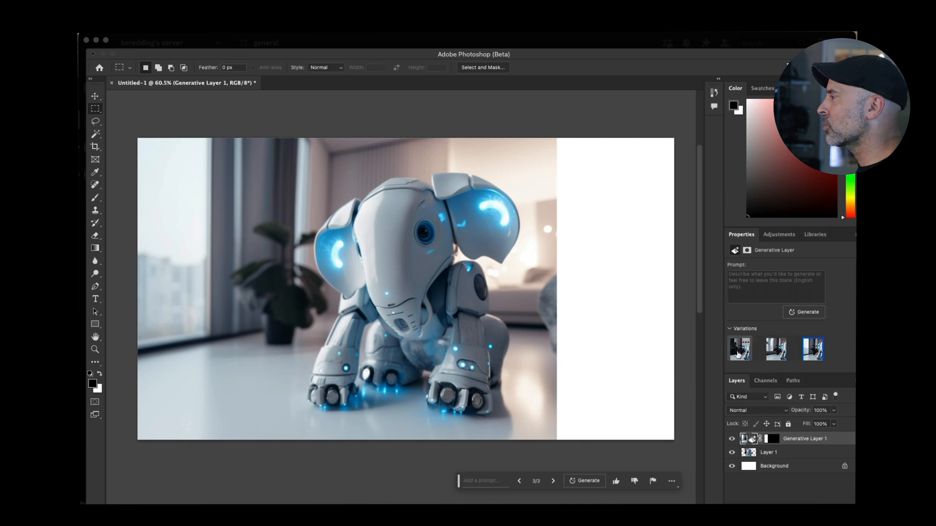
{"action": "left_click", "coordinate": [739, 349]}
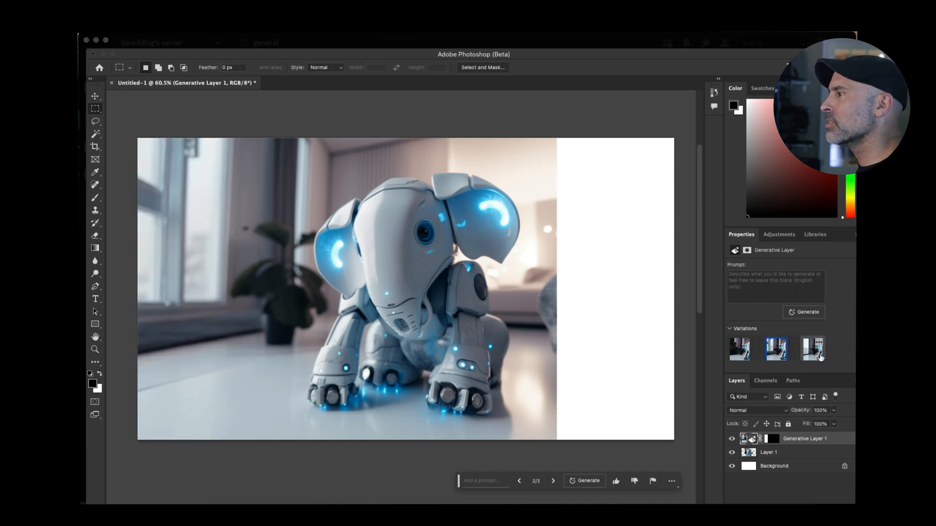
{"action": "left_click", "coordinate": [813, 348]}
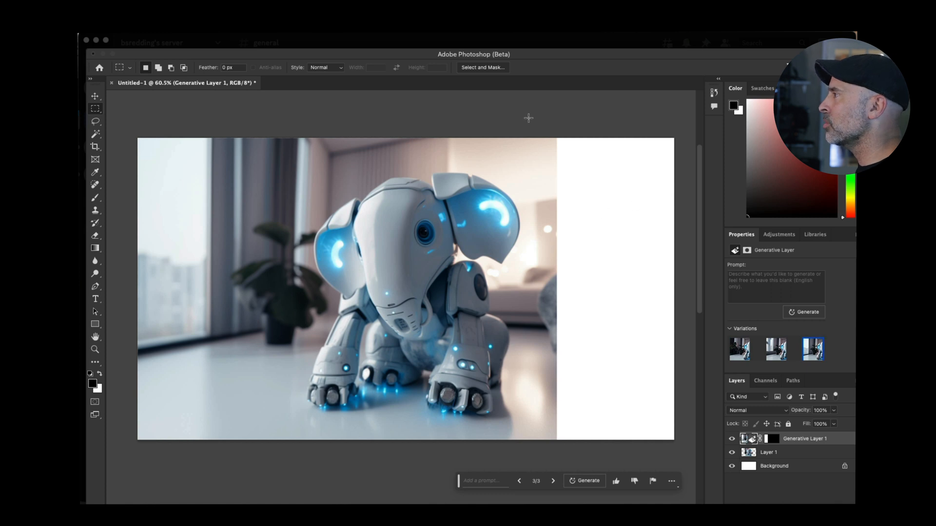
{"action": "left_click", "coordinate": [583, 481]}
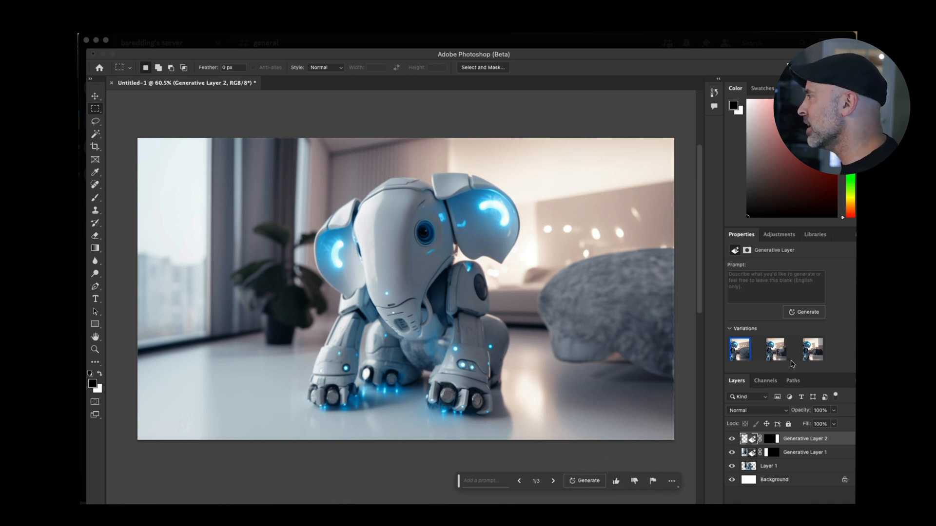
Step: Compare the right-side fill variations and settle on the grey rock version
{"action": "left_click", "coordinate": [774, 349]}
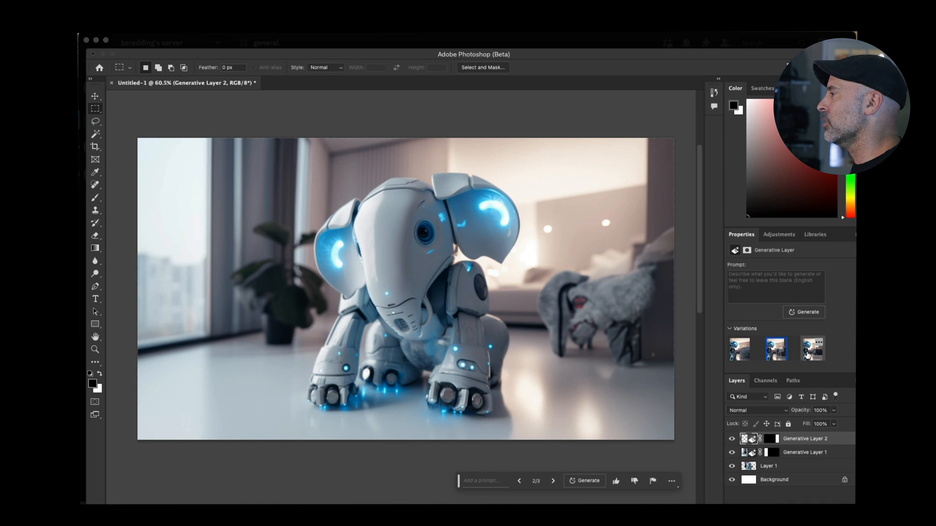
{"action": "left_click", "coordinate": [812, 349]}
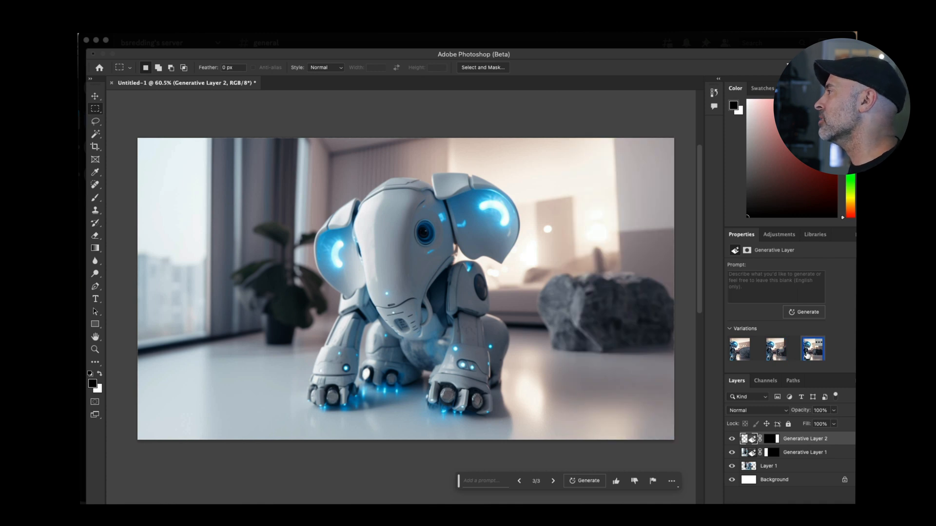
{"action": "left_click", "coordinate": [738, 349]}
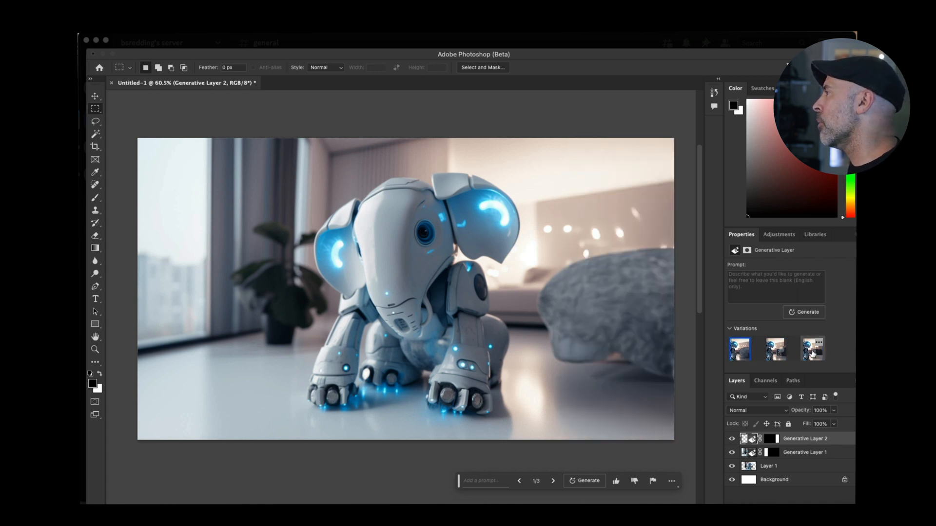
{"action": "left_click", "coordinate": [812, 349]}
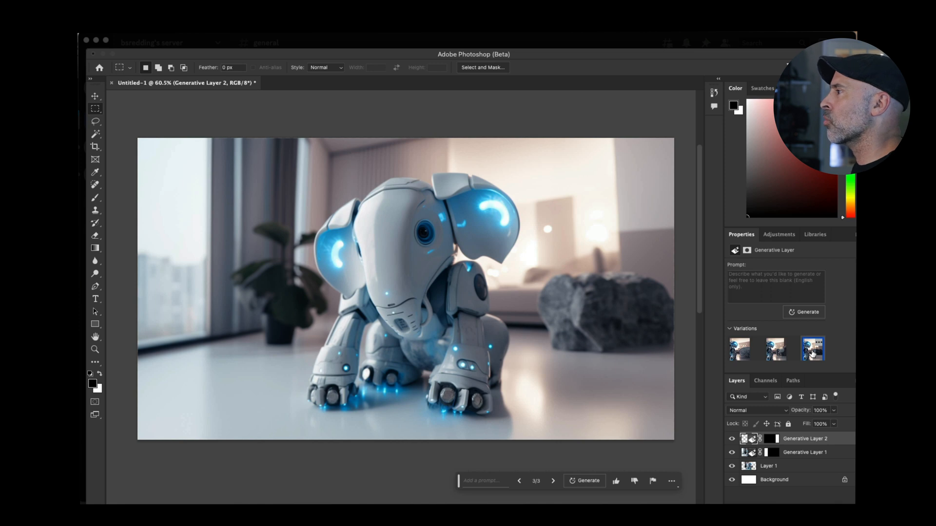